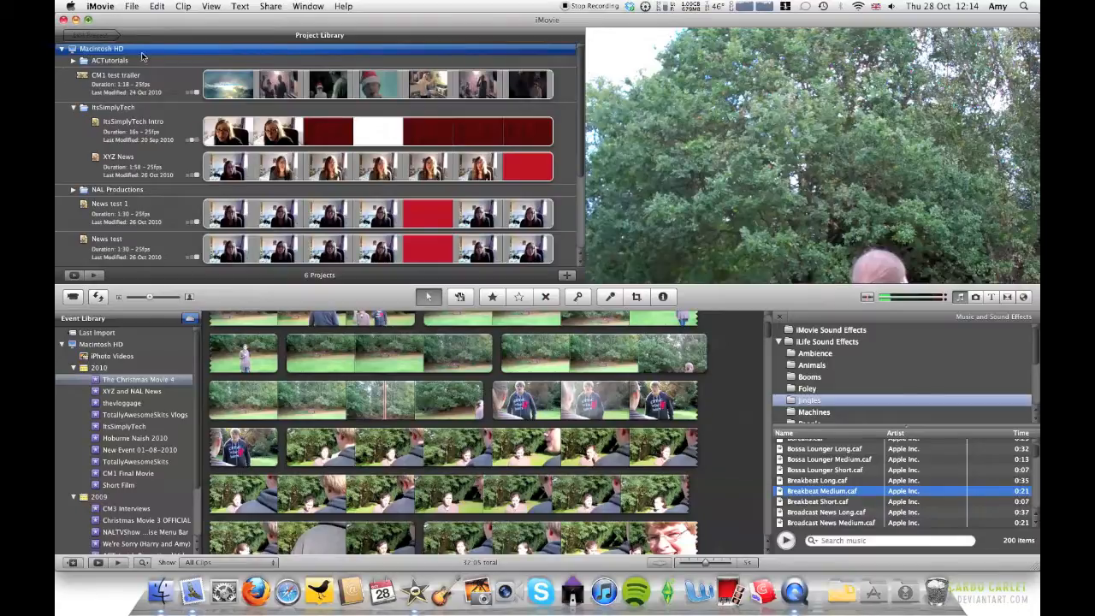
mouse_move(180, 55)
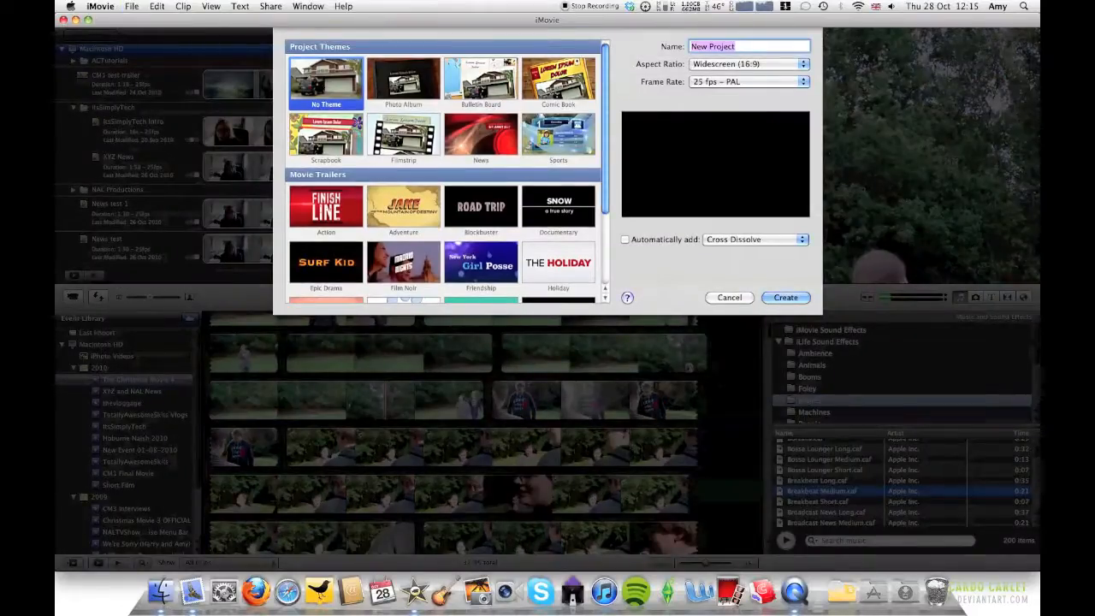
Step: Create a no-theme project named 'Audio Effects'
text(Audio Effec)
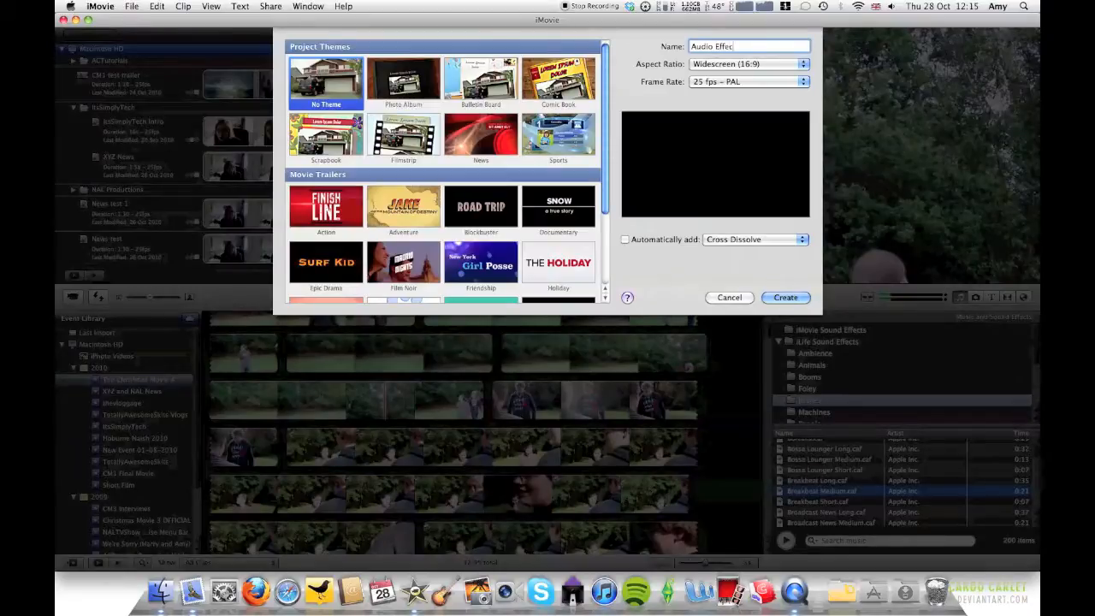
click(783, 297)
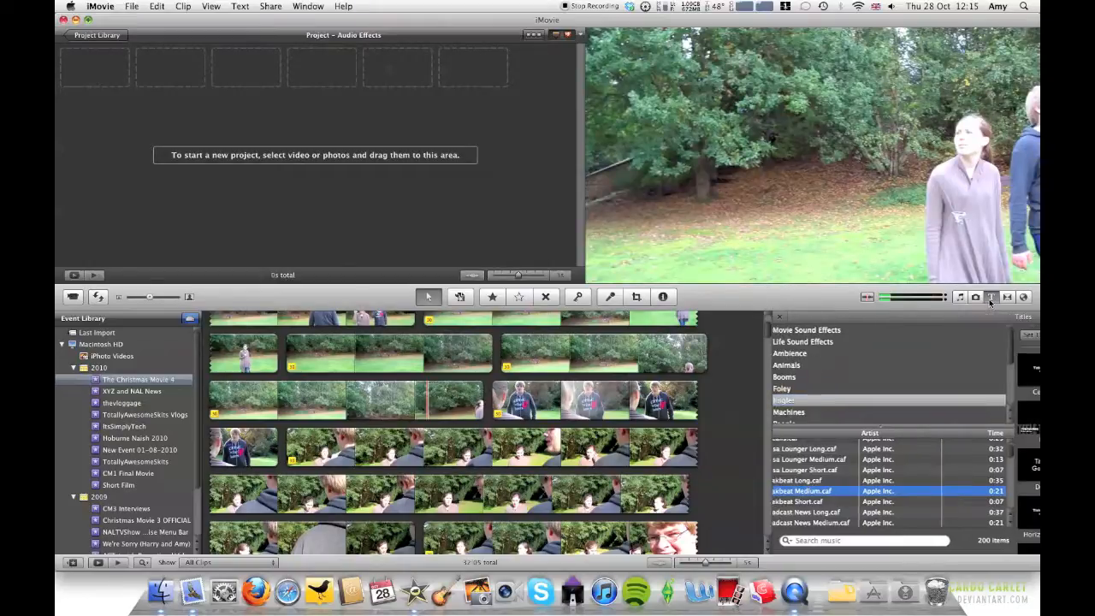
Step: Add a black-background Centered title reading 'Test' lasting 10 seconds
click(990, 296)
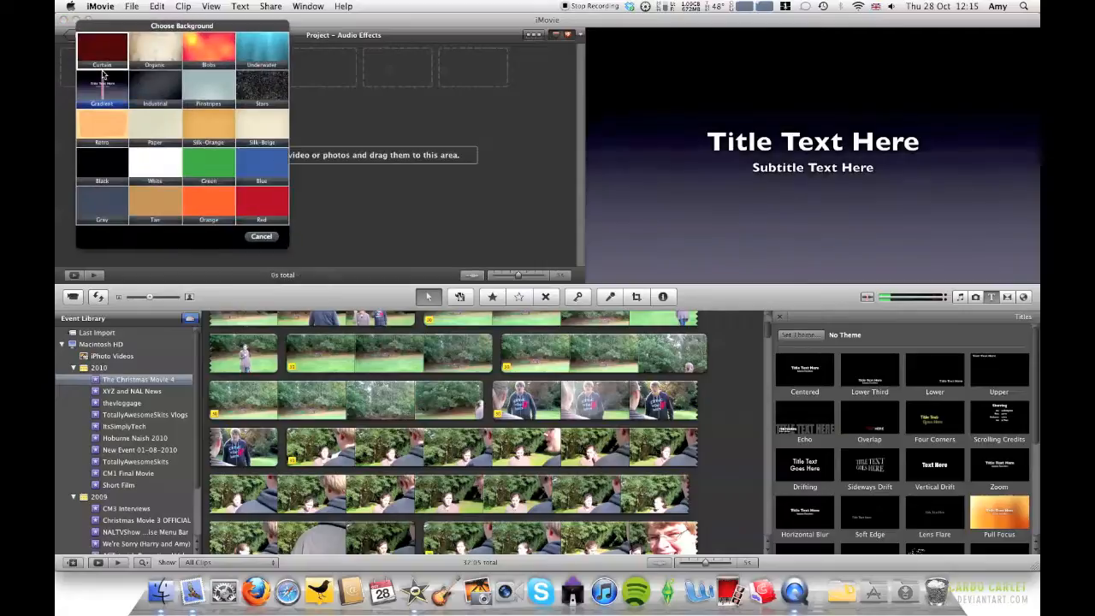
click(101, 163)
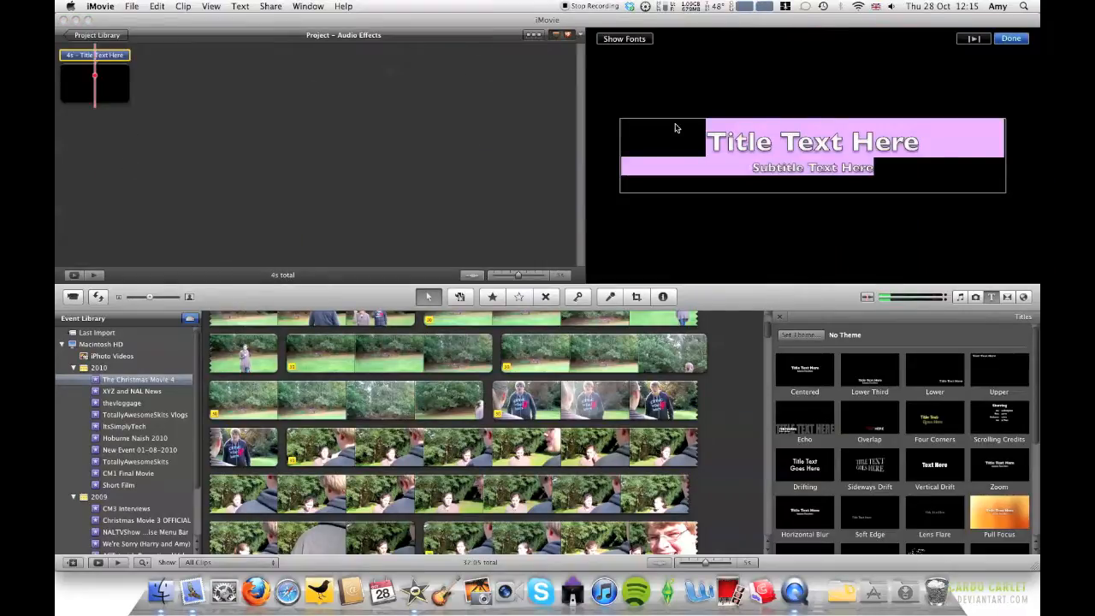
text(Test)
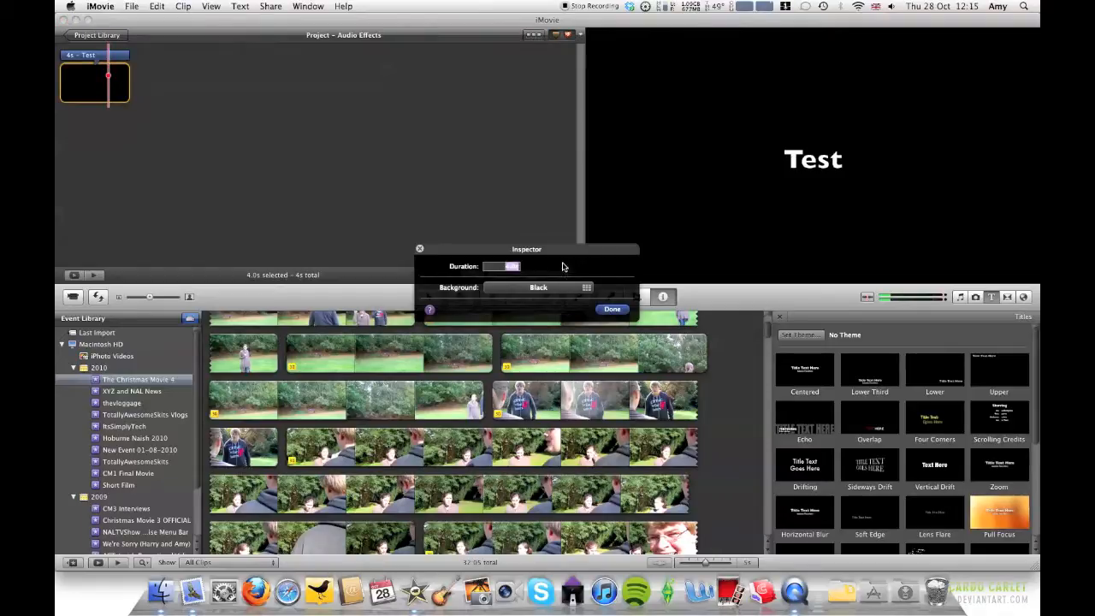
click(611, 309)
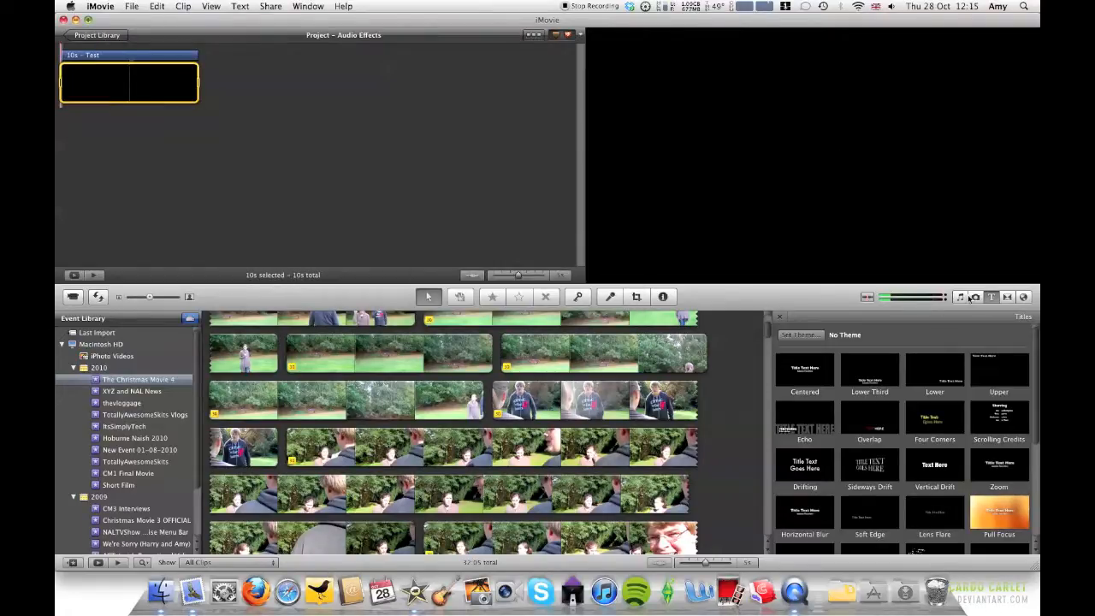
Step: Select the 'Broadcast News Medium' jingle from iLife Sound Effects > Jingles
click(960, 297)
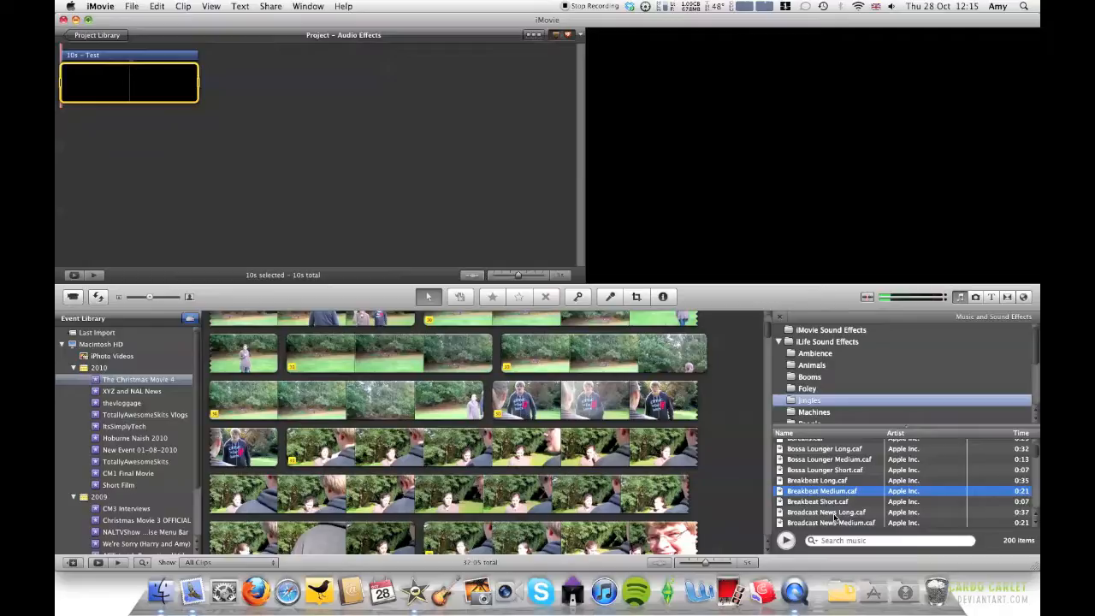
scroll(down, 3)
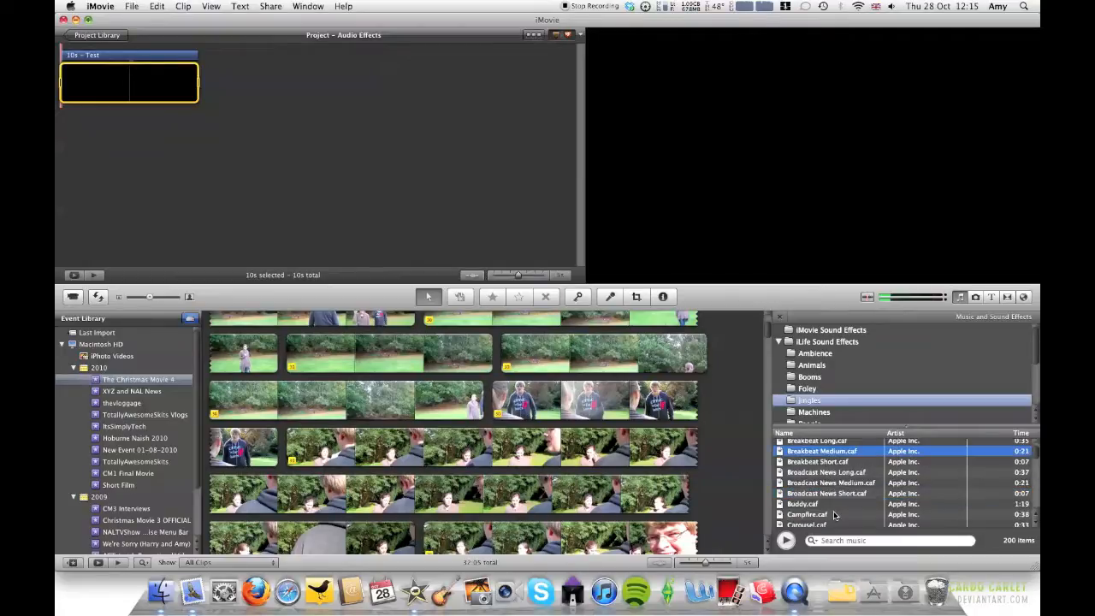
scroll(down, 3)
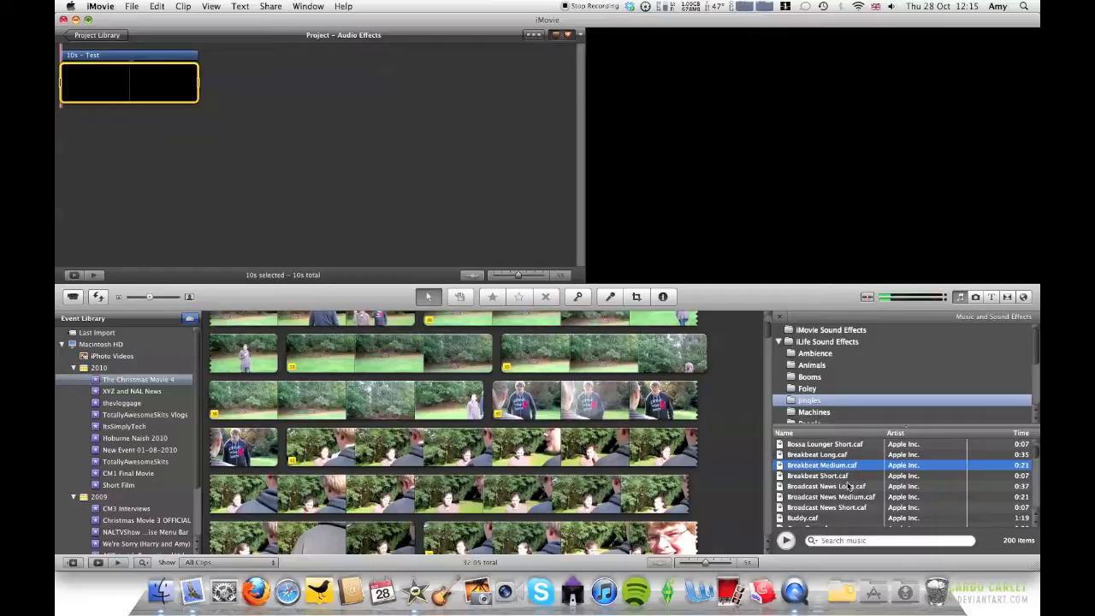
click(830, 497)
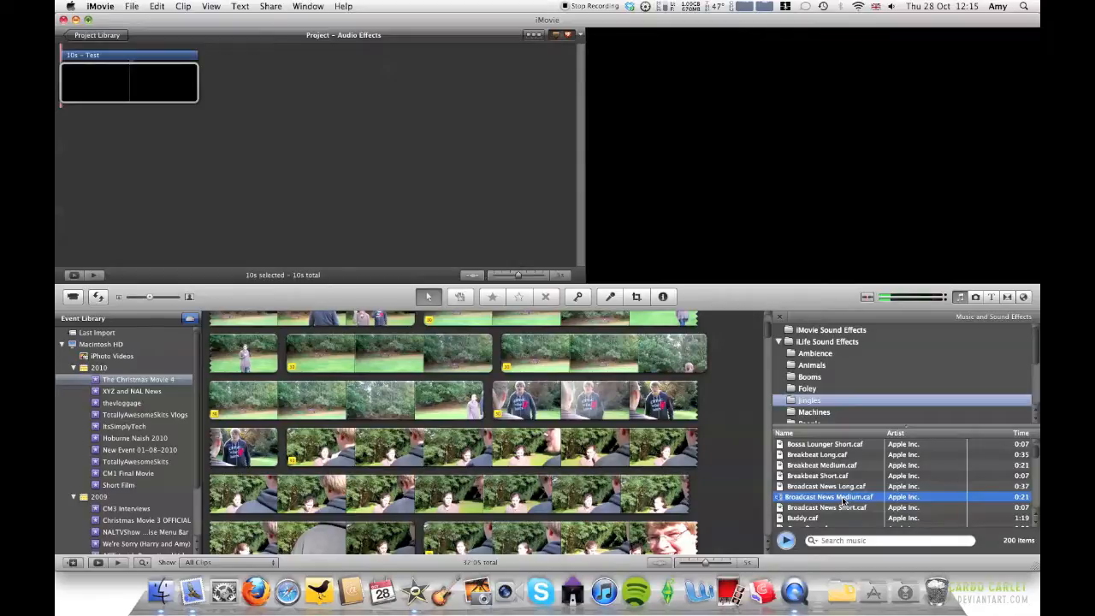
mouse_move(847, 503)
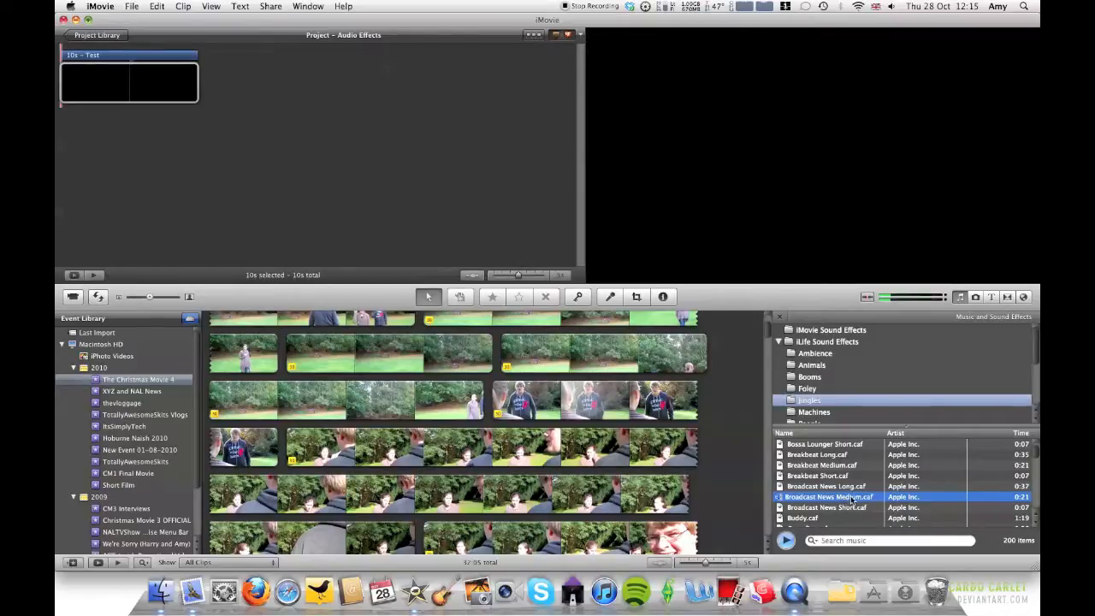
click(786, 539)
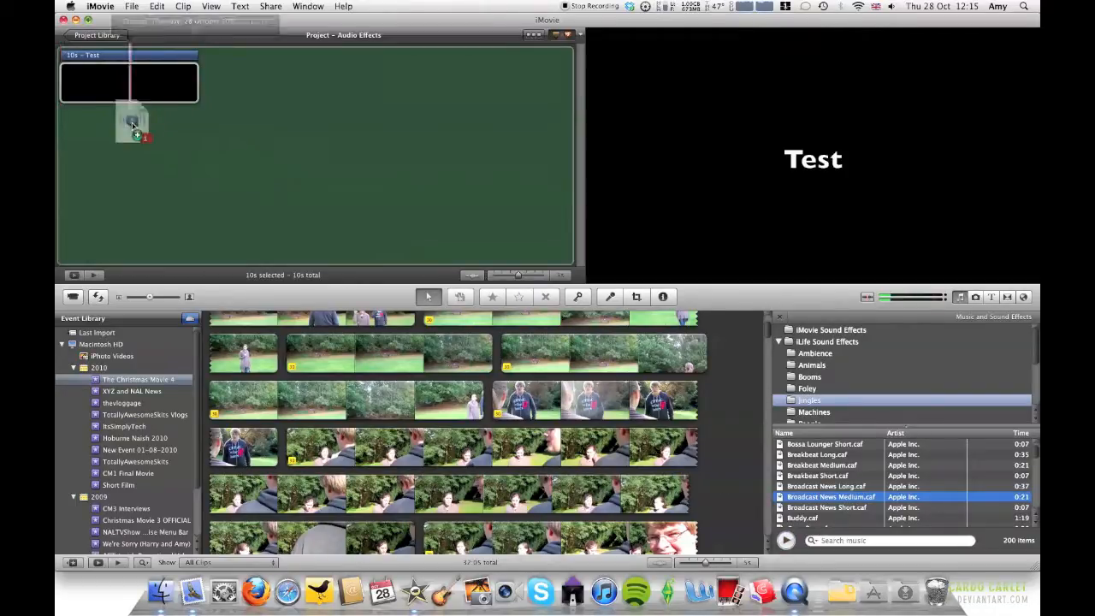
drag(830, 496, 133, 124)
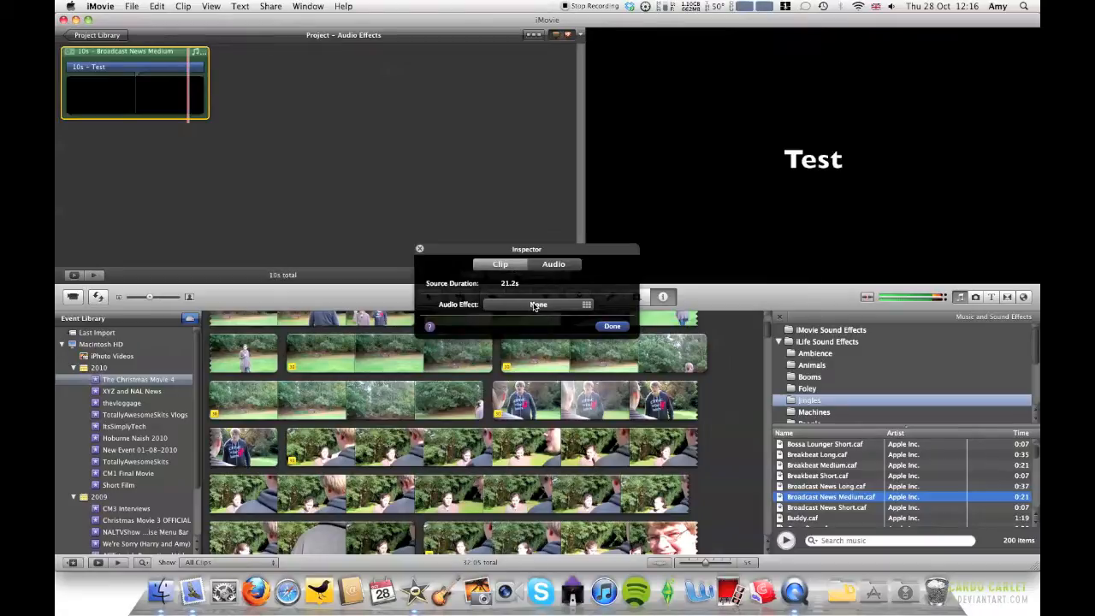
Step: Set the jingle's audio effect to Pitch Down 1 and close the inspector
click(538, 304)
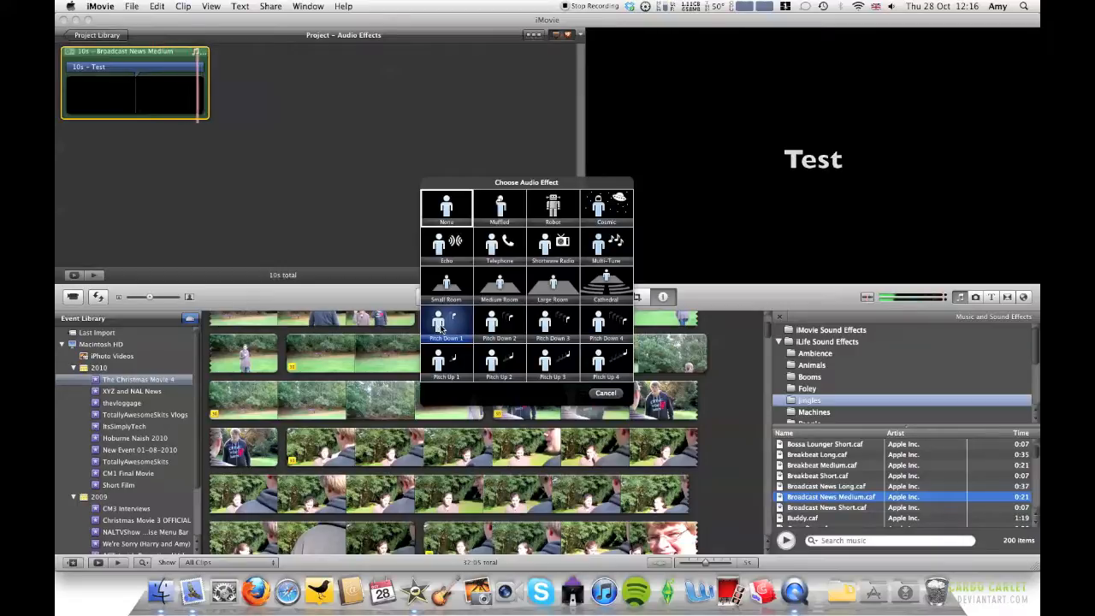
click(499, 323)
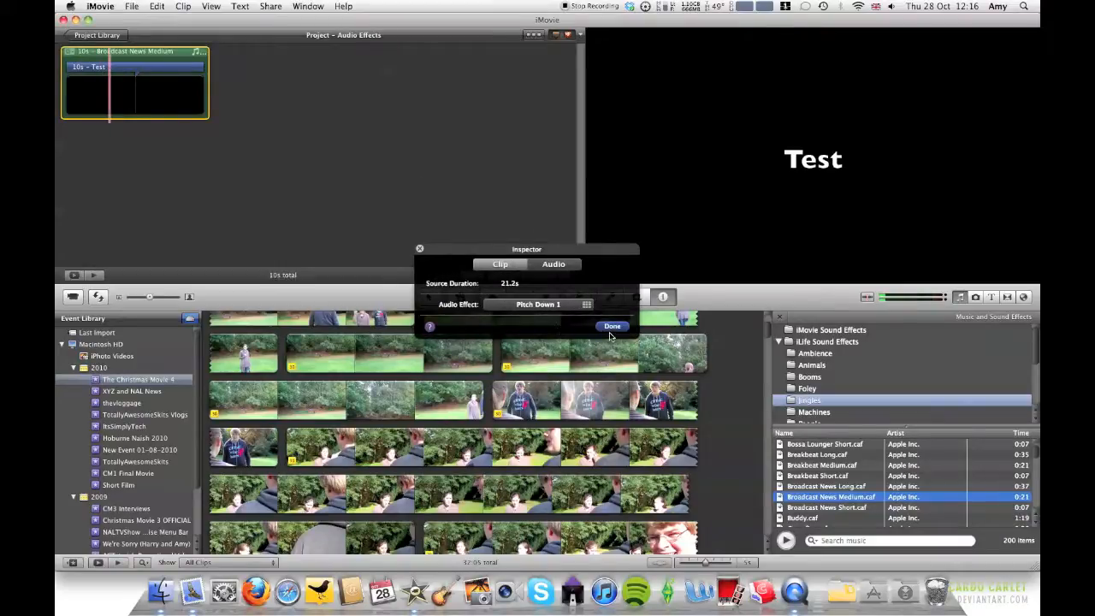
click(613, 326)
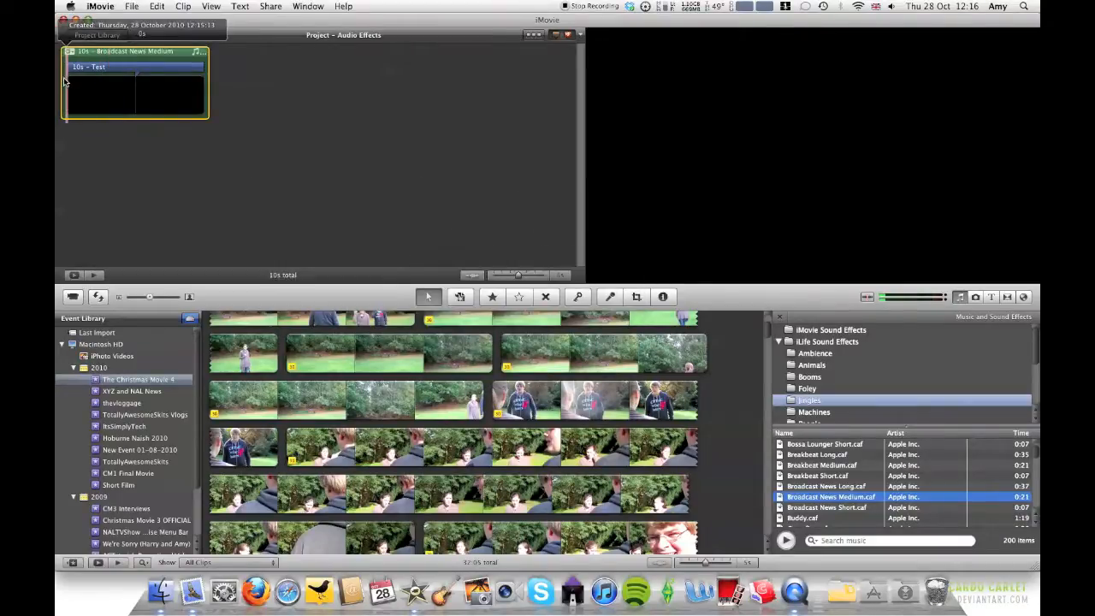